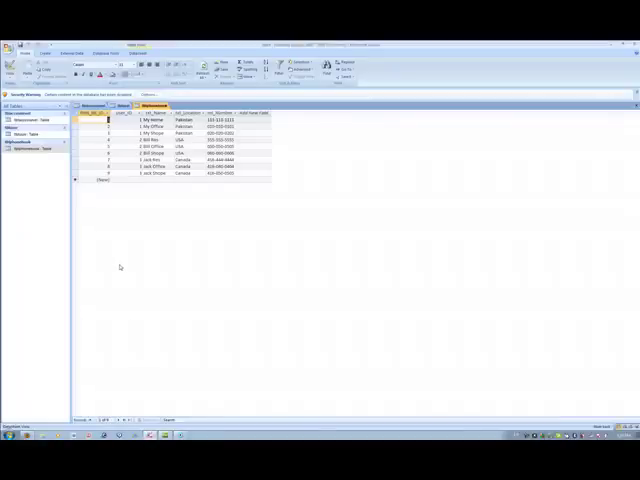
pyautogui.moveTo(120, 262)
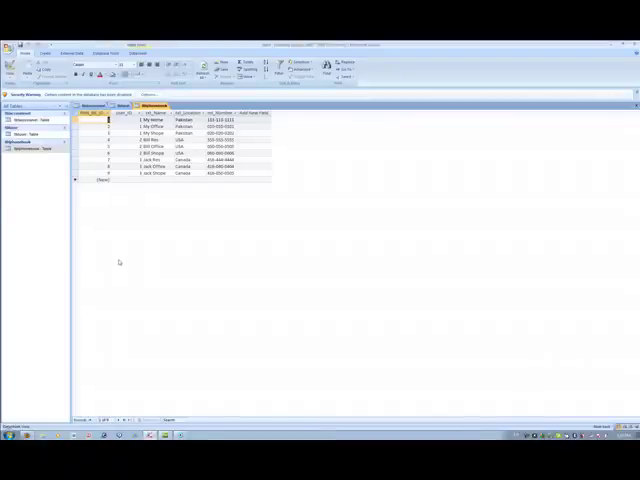
pyautogui.moveTo(124, 264)
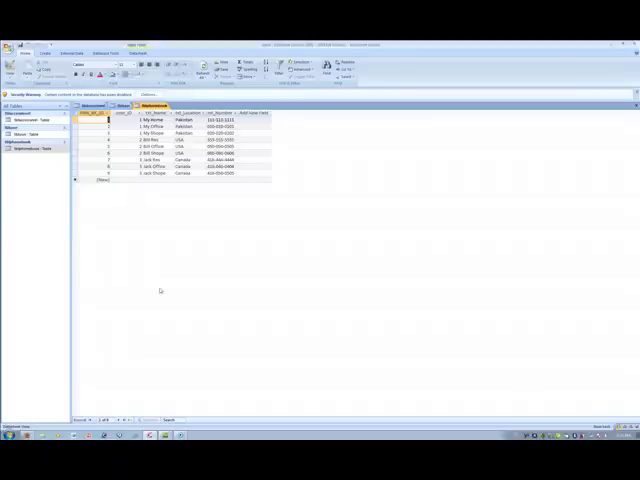
pyautogui.moveTo(168, 380)
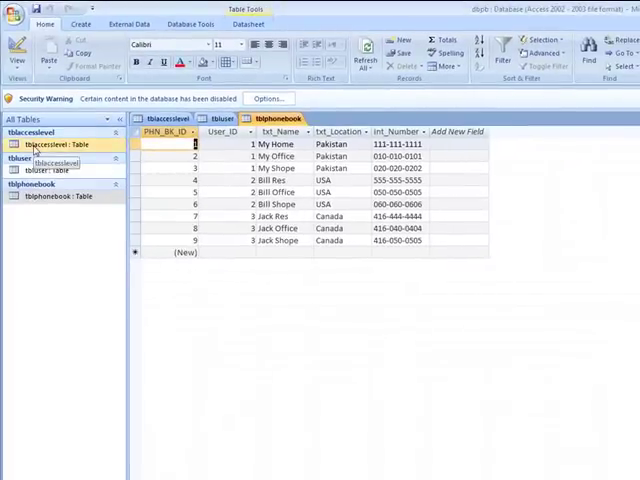
# - Open tblaccesslevel in Datasheet View showing its Admin and Visitors records
pyautogui.click(16, 12)
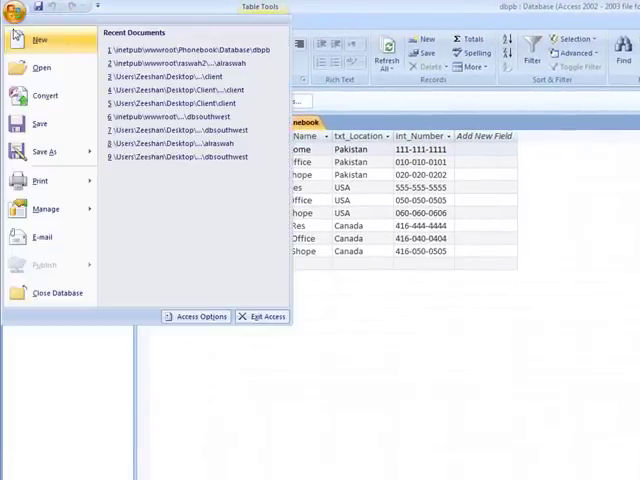
pyautogui.click(44, 152)
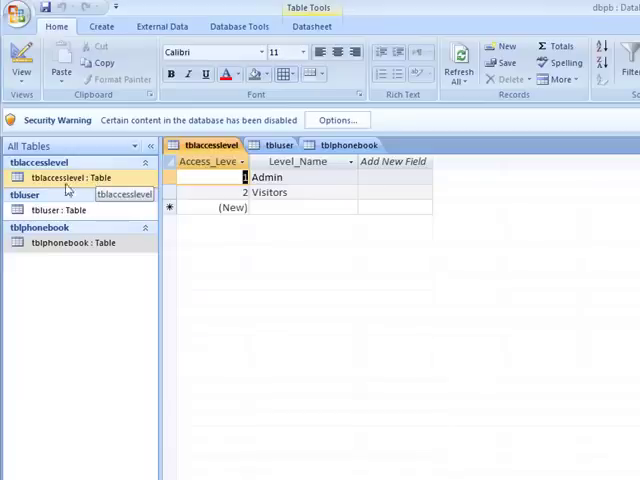
pyautogui.moveTo(56, 210)
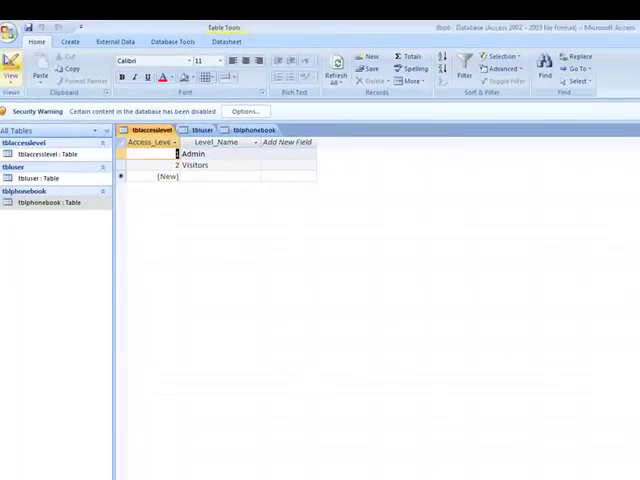
pyautogui.click(16, 68)
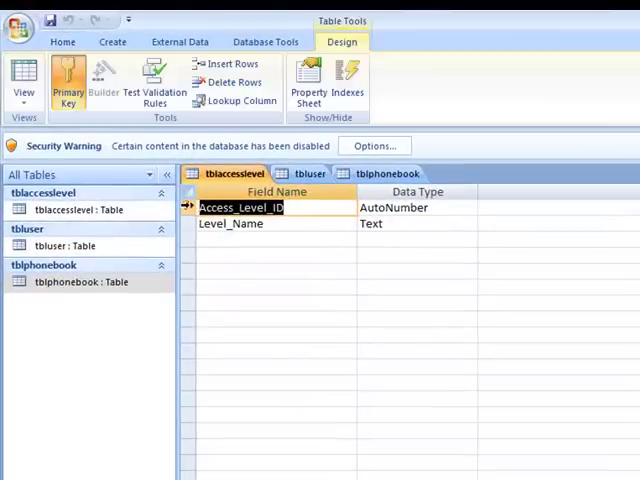
pyautogui.moveTo(190, 208)
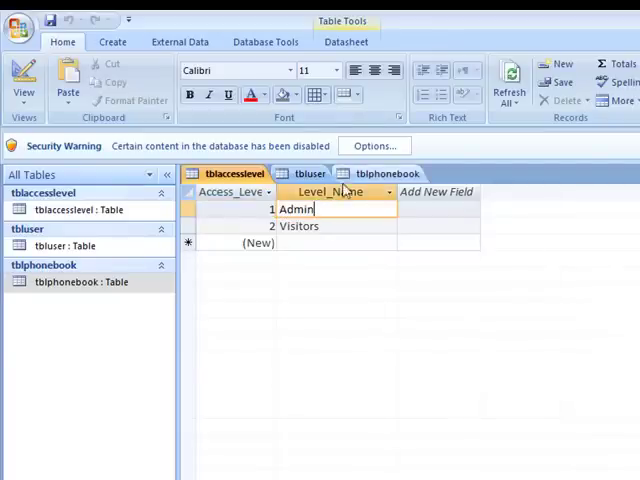
pyautogui.click(330, 208)
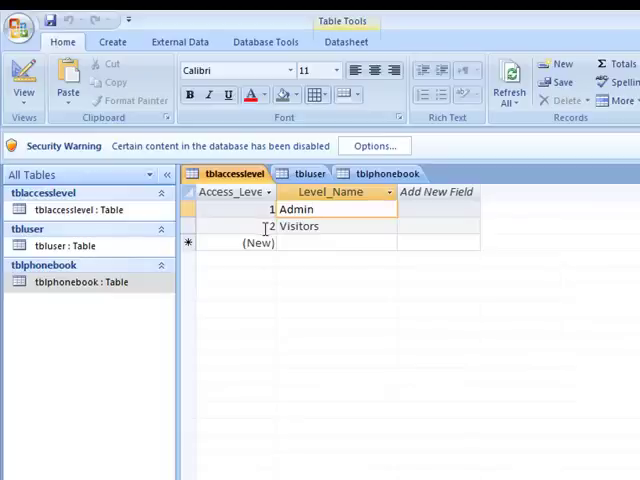
pyautogui.click(330, 226)
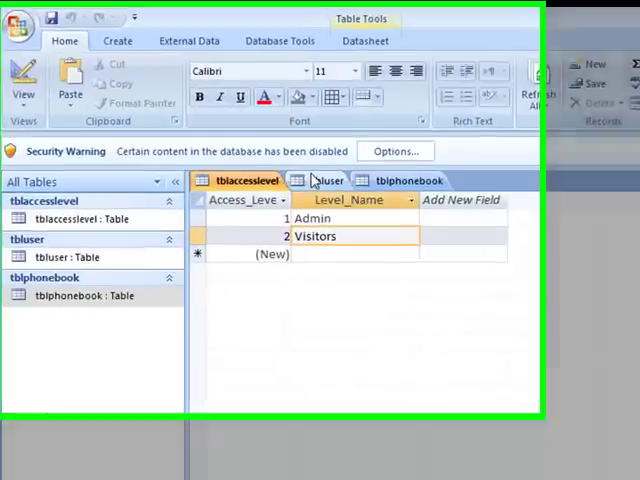
# - Review the field designs of tbluser and tblaccesslevel side by side
pyautogui.click(324, 180)
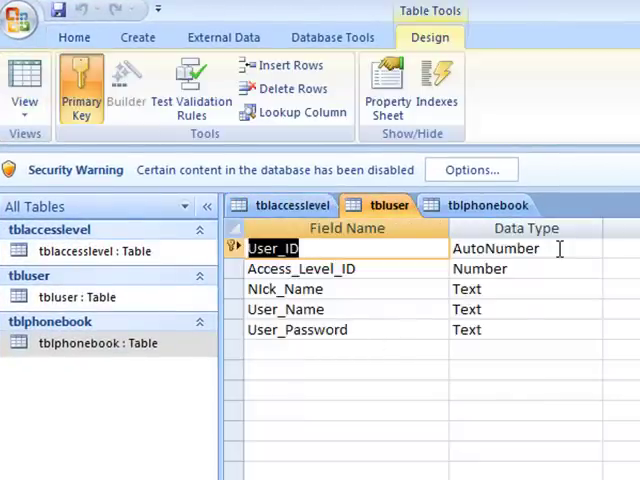
pyautogui.moveTo(248, 268)
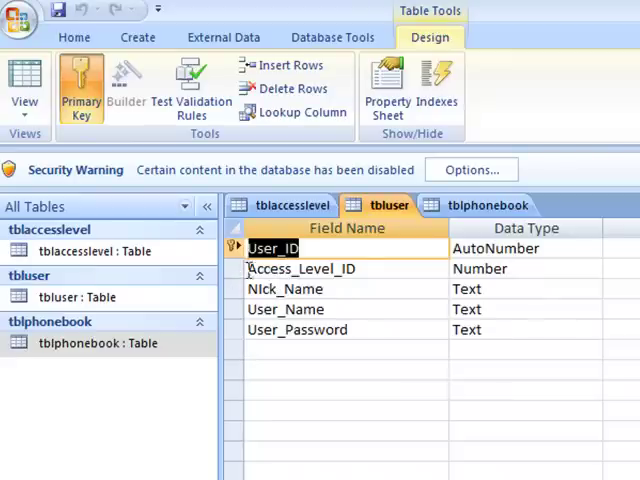
pyautogui.click(302, 268)
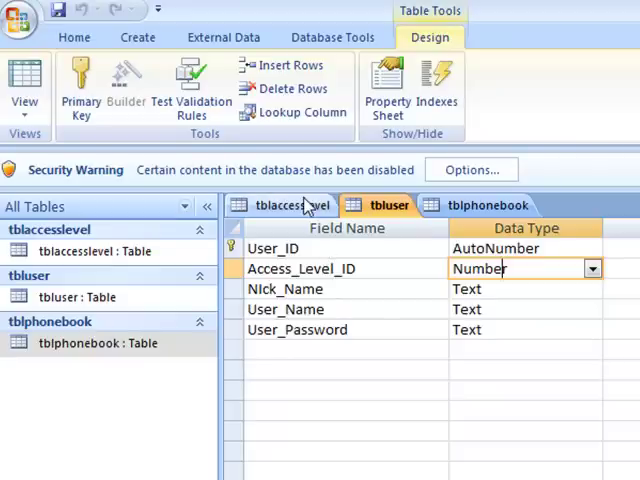
pyautogui.click(292, 204)
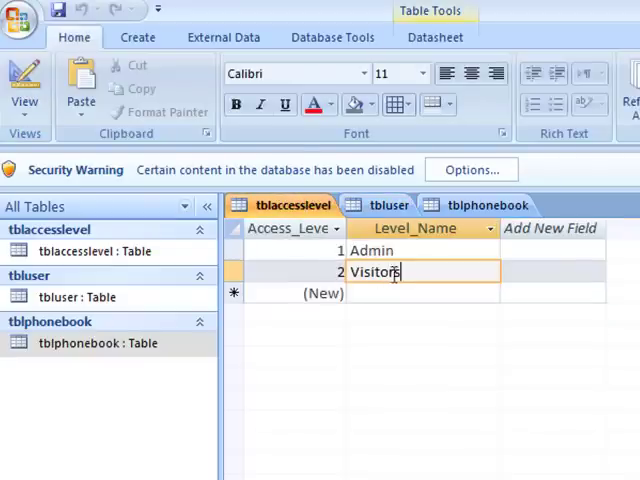
pyautogui.click(388, 204)
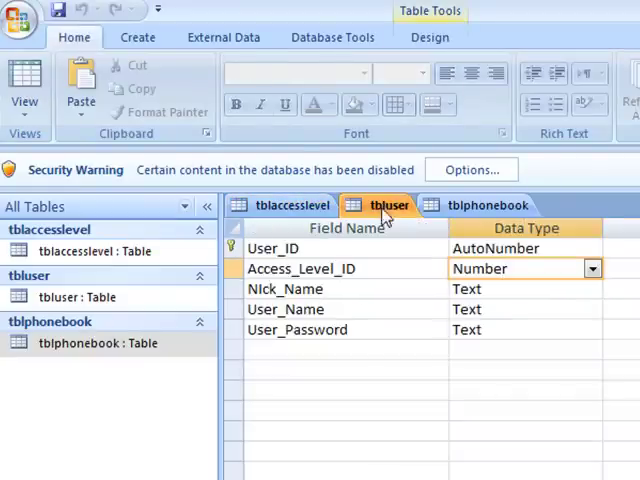
pyautogui.click(292, 204)
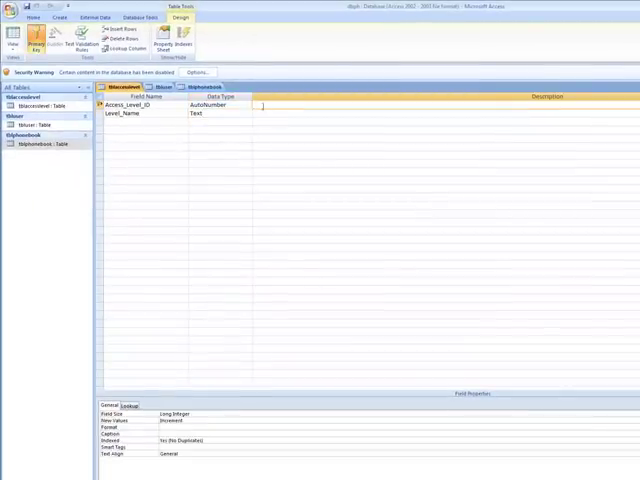
# - Show tbluser's records: Zee_the_man, Johny555 and D4Don with their access levels
pyautogui.click(162, 84)
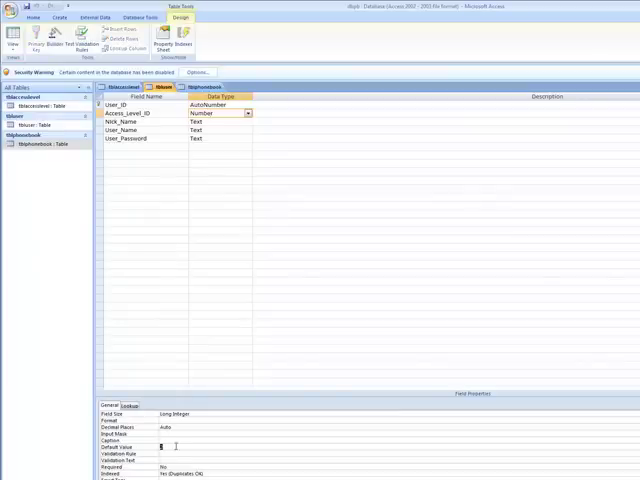
pyautogui.click(120, 86)
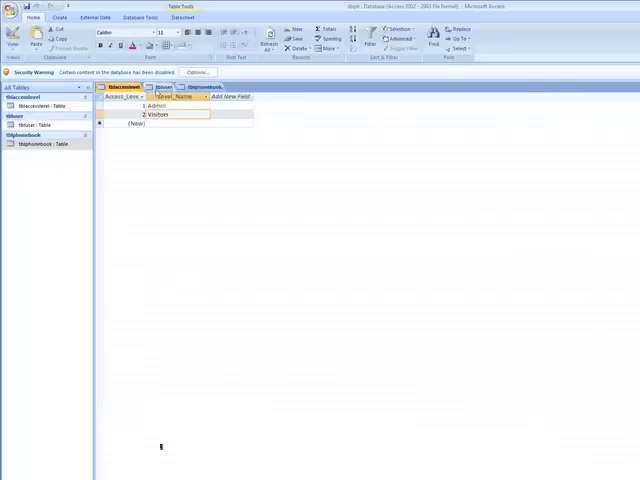
pyautogui.click(164, 86)
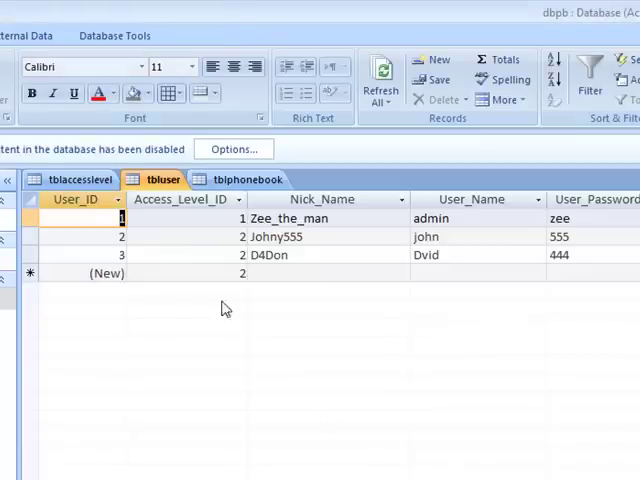
pyautogui.click(80, 218)
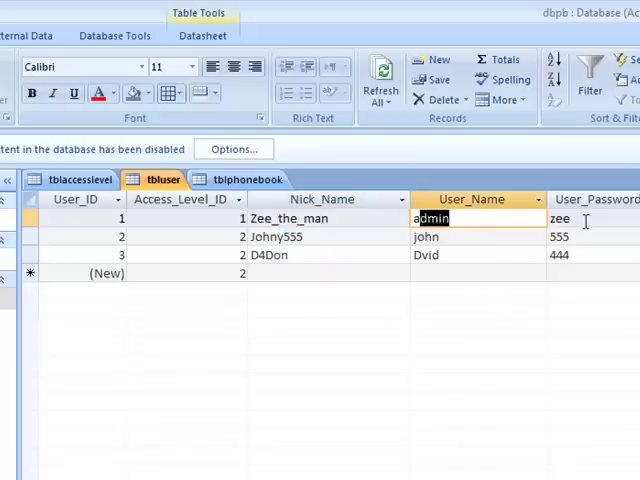
pyautogui.click(584, 218)
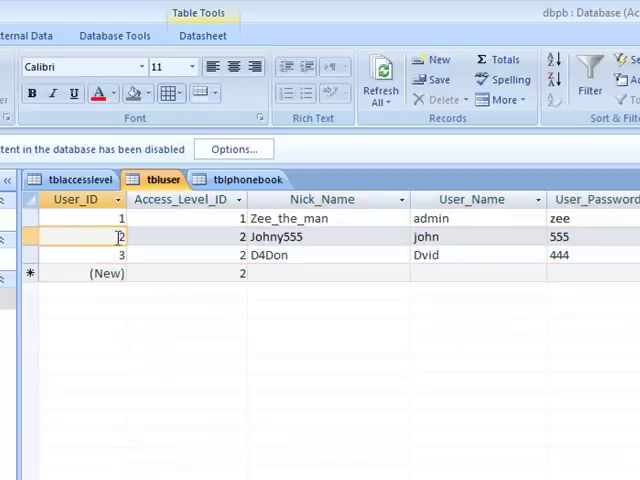
pyautogui.click(184, 236)
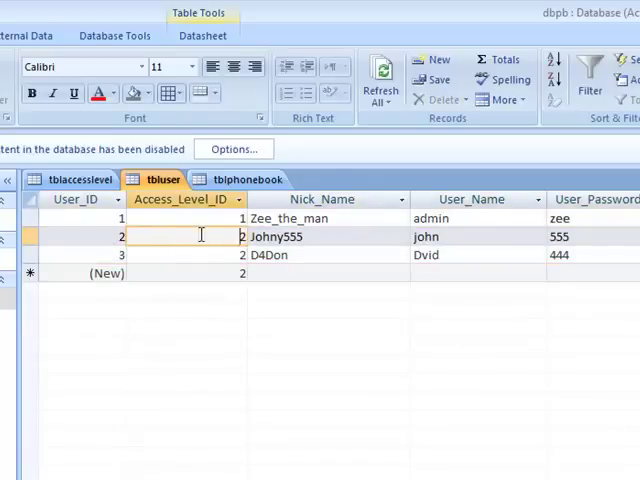
pyautogui.click(80, 180)
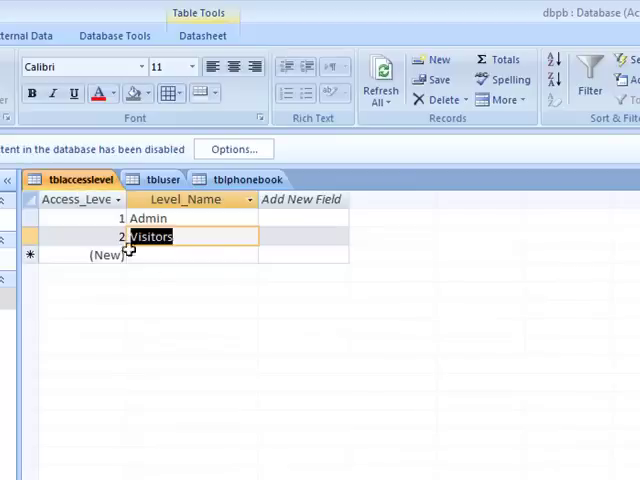
pyautogui.click(164, 180)
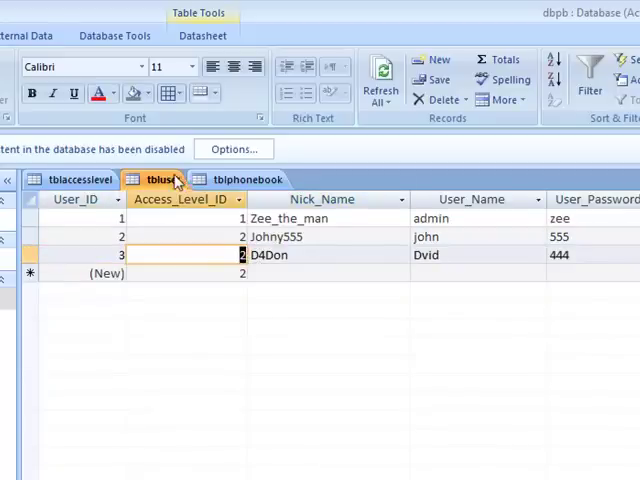
pyautogui.click(78, 180)
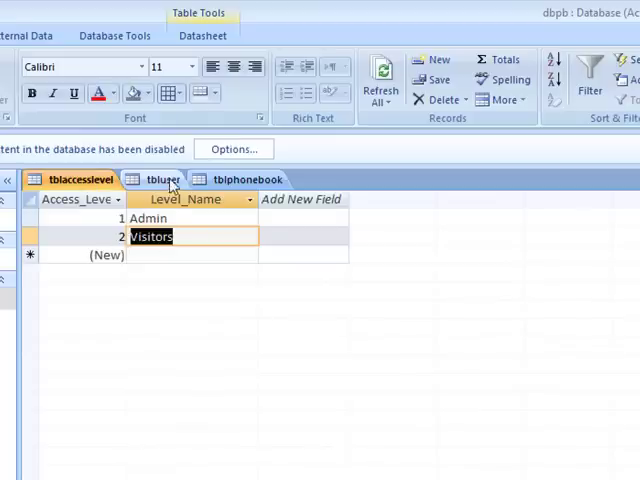
pyautogui.click(162, 180)
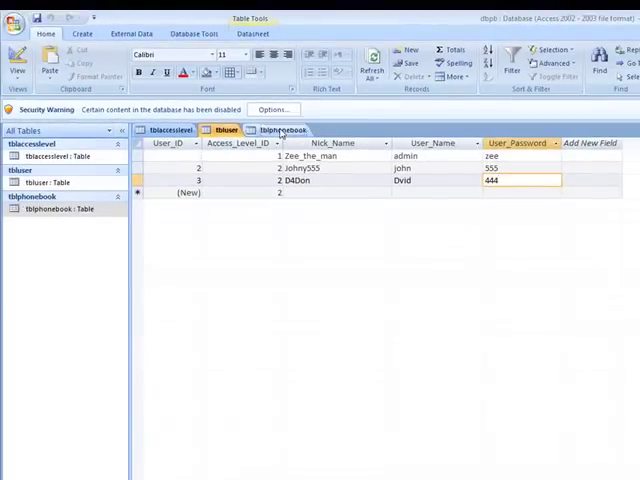
# - Review tblphonebook's field design, then list its nine records and select the first three
pyautogui.click(282, 130)
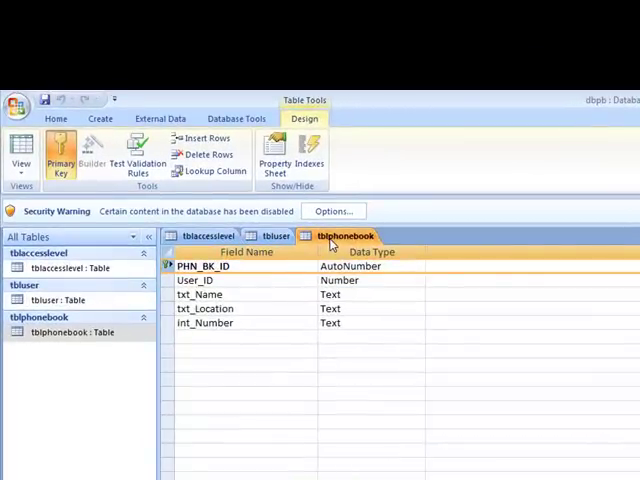
pyautogui.moveTo(258, 288)
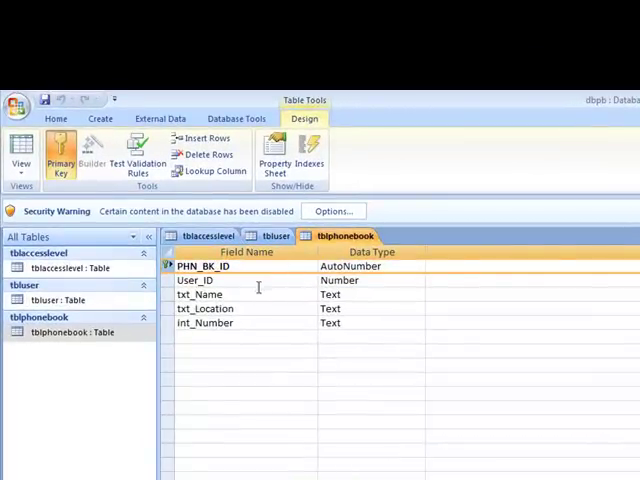
pyautogui.moveTo(268, 292)
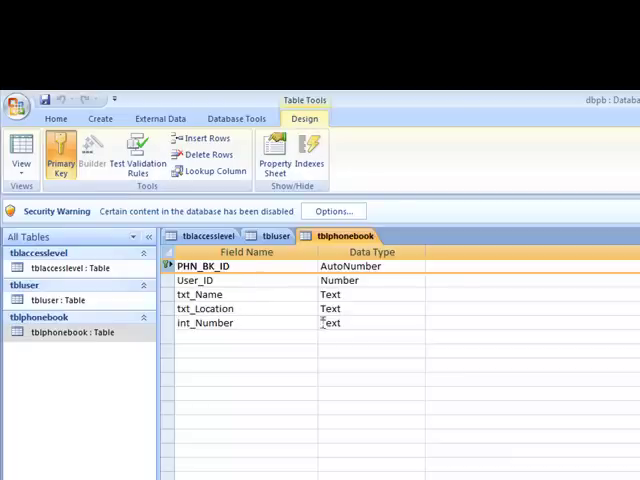
pyautogui.click(22, 164)
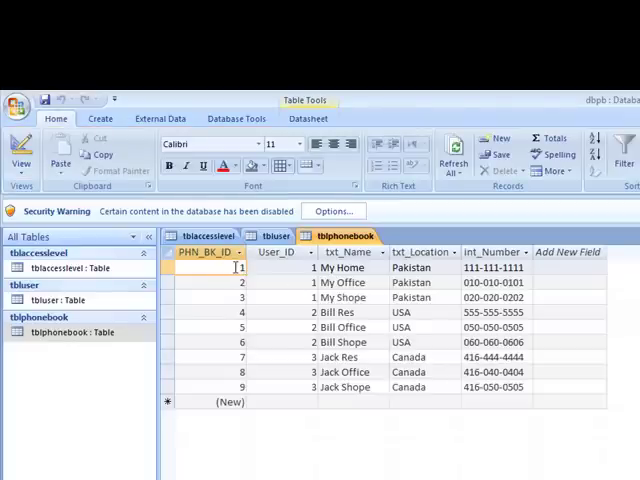
pyautogui.click(232, 268)
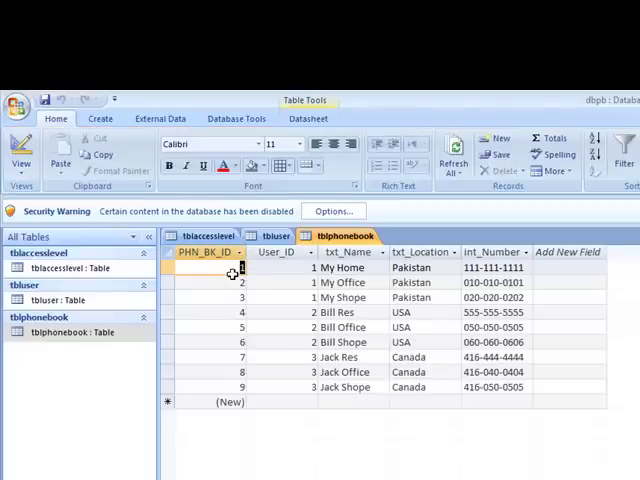
pyautogui.click(280, 268)
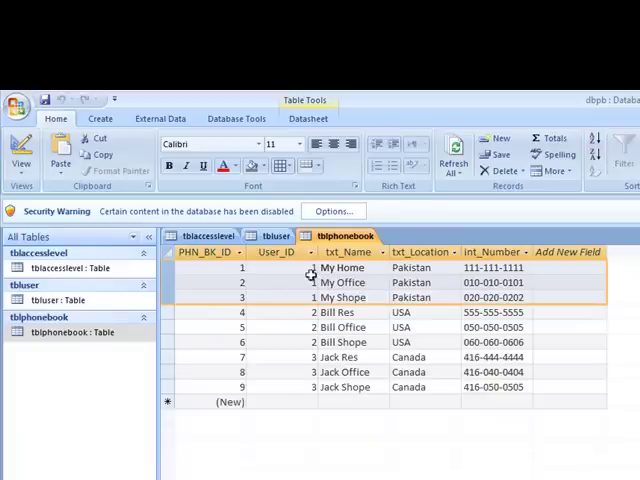
# - Compare tbluser's User_IDs against the matching tblphonebook entries
pyautogui.click(276, 236)
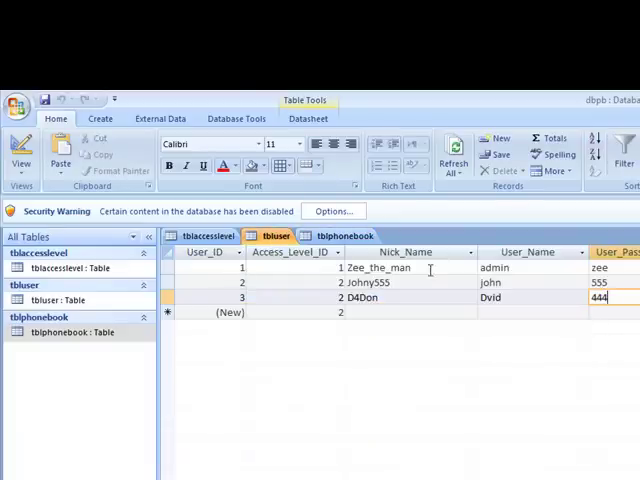
pyautogui.click(344, 236)
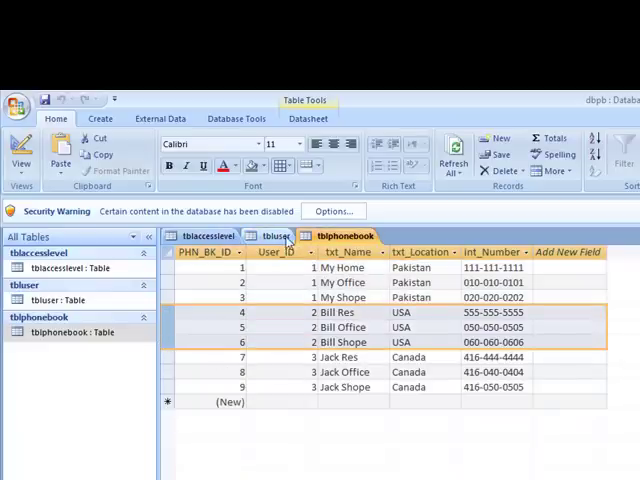
pyautogui.click(276, 236)
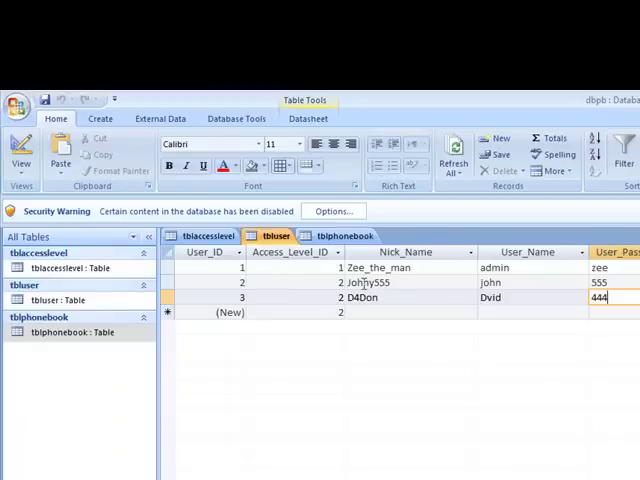
pyautogui.click(348, 236)
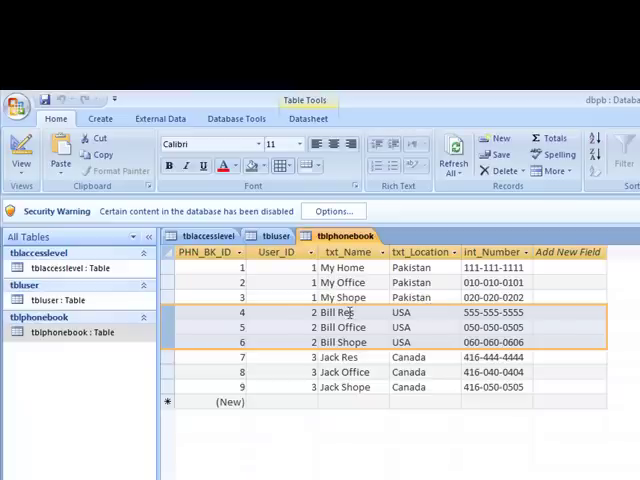
pyautogui.moveTo(356, 372)
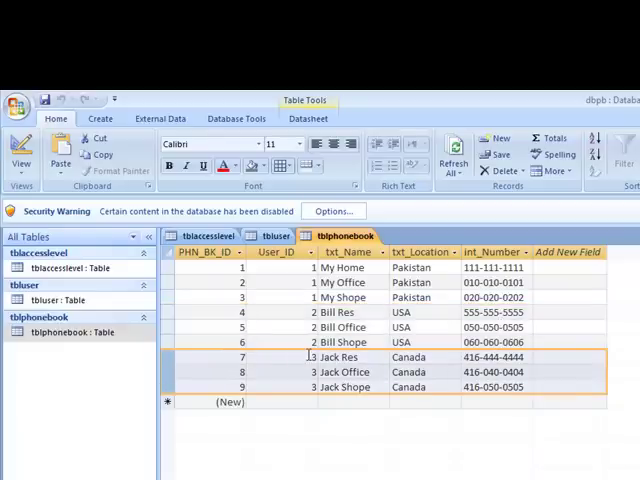
# - Finish the comparison on tbluser's rows and close all open tables
pyautogui.click(276, 236)
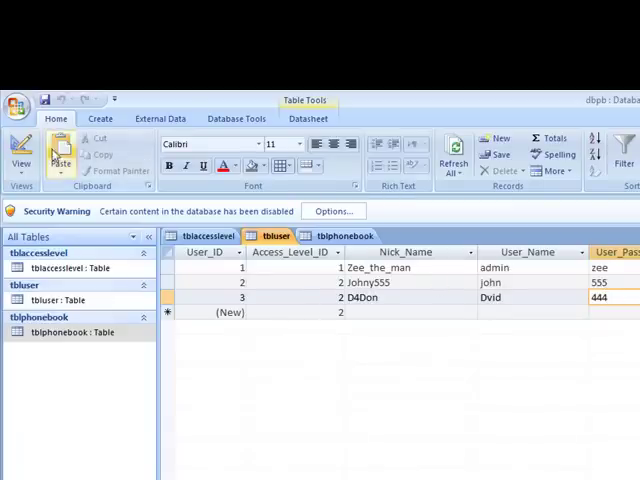
pyautogui.click(344, 236)
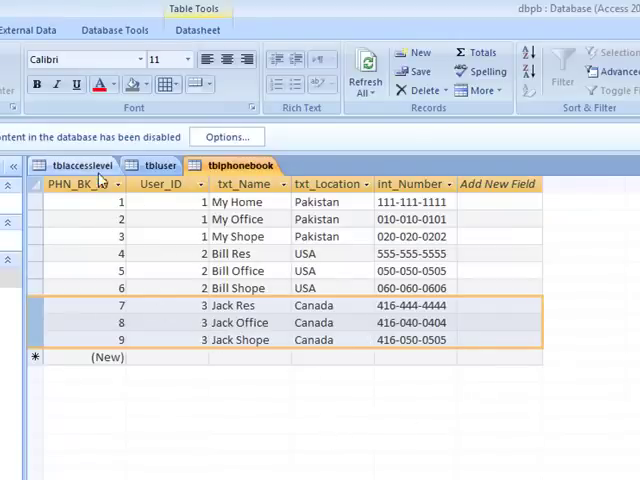
pyautogui.click(160, 164)
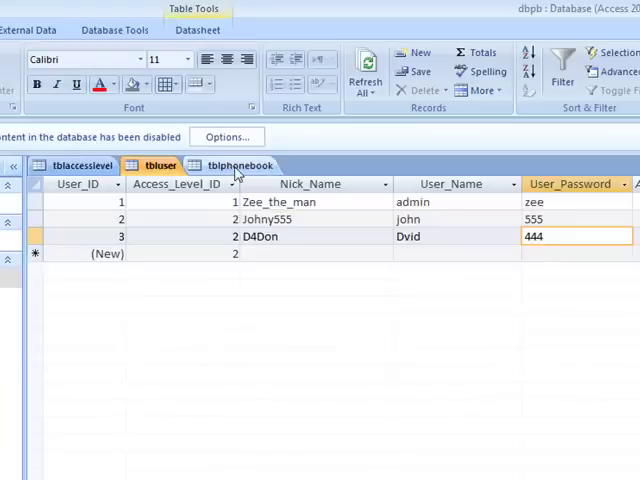
pyautogui.click(240, 164)
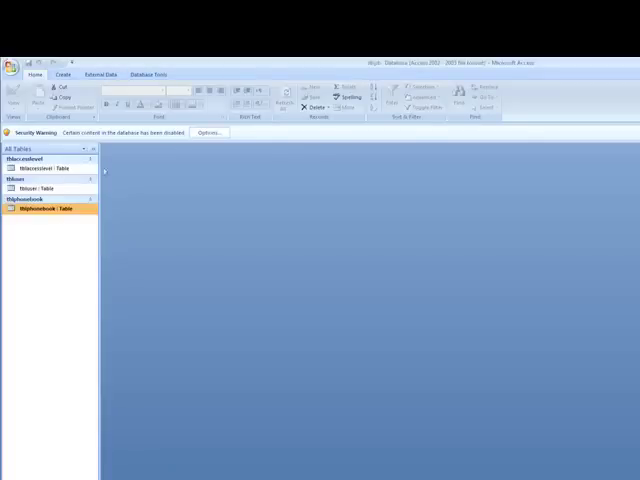
# - Show all three tables in the Relationships window with tblphonebook placed below tbluser
pyautogui.click(150, 74)
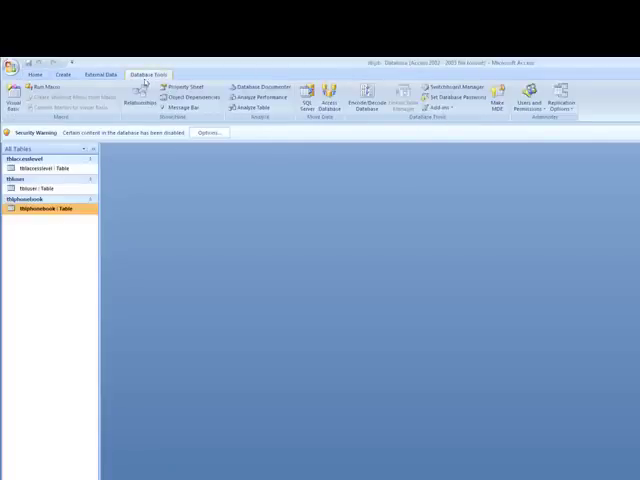
pyautogui.click(136, 96)
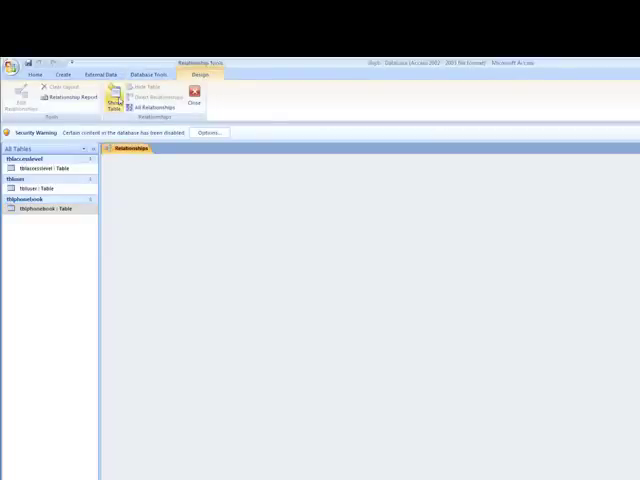
pyautogui.click(120, 96)
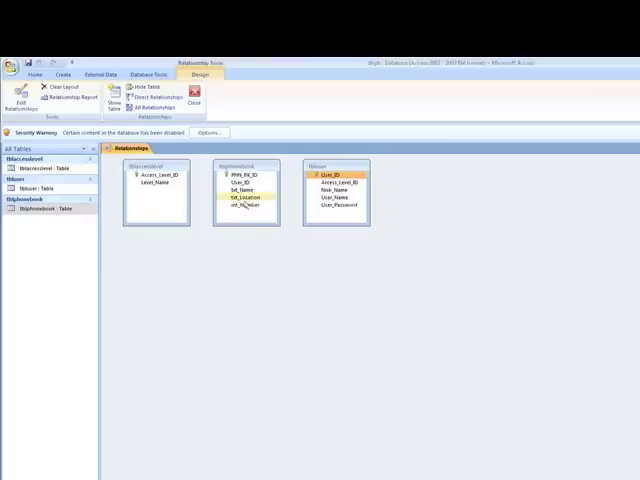
pyautogui.moveTo(244, 164); pyautogui.dragTo(292, 270)
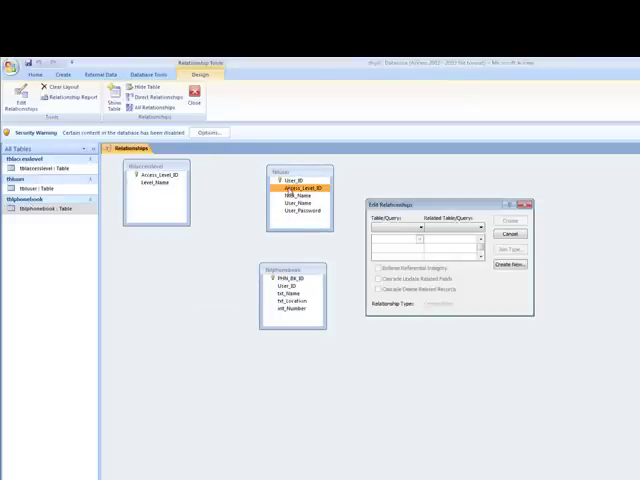
# - Create the tblaccesslevel→tbluser link on Access_Level_ID with referential integrity, join type unchanged
pyautogui.click(514, 232)
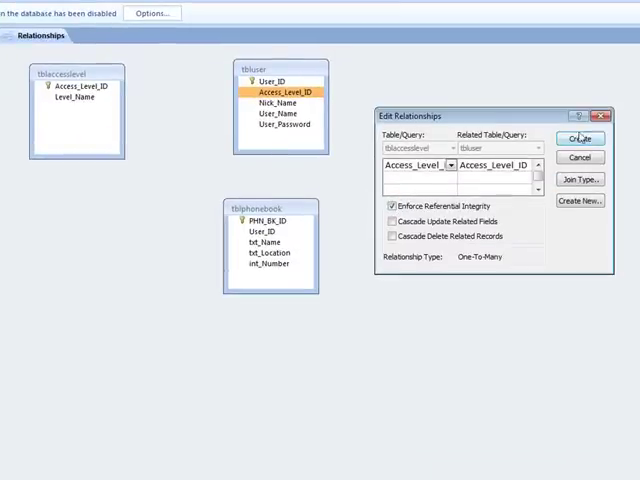
pyautogui.moveTo(530, 118)
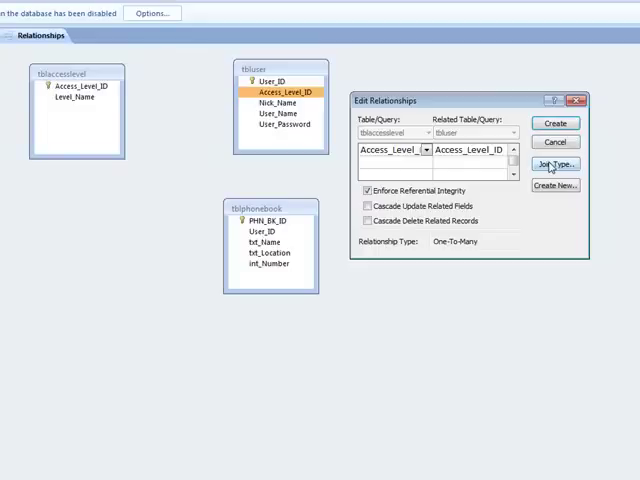
pyautogui.click(560, 162)
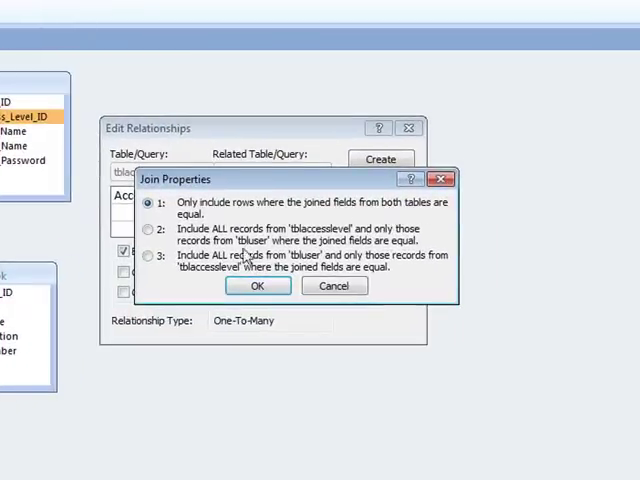
pyautogui.click(256, 286)
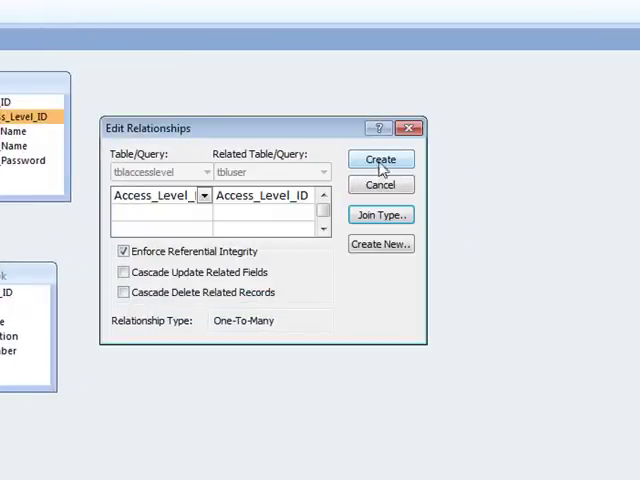
pyautogui.click(380, 160)
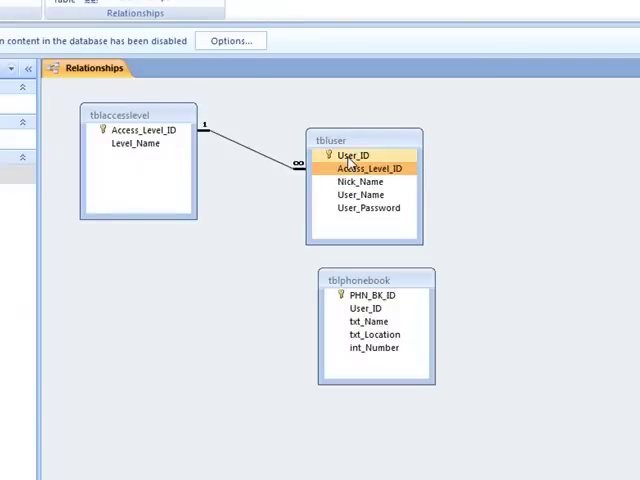
# - Create the tbluser→tblphonebook link on User_ID with referential integrity, join type unchanged
pyautogui.click(360, 182)
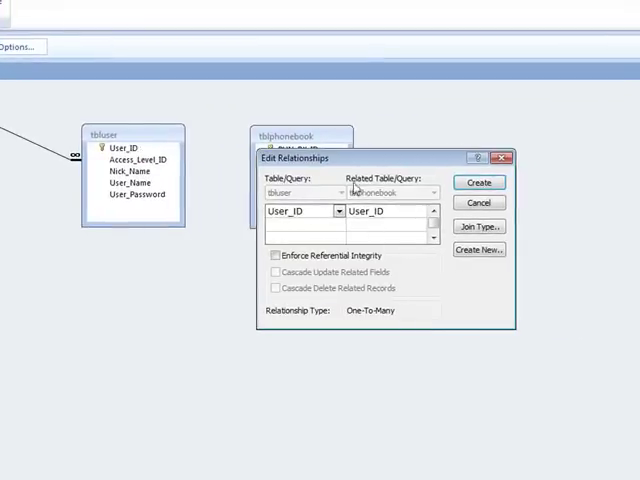
pyautogui.click(276, 256)
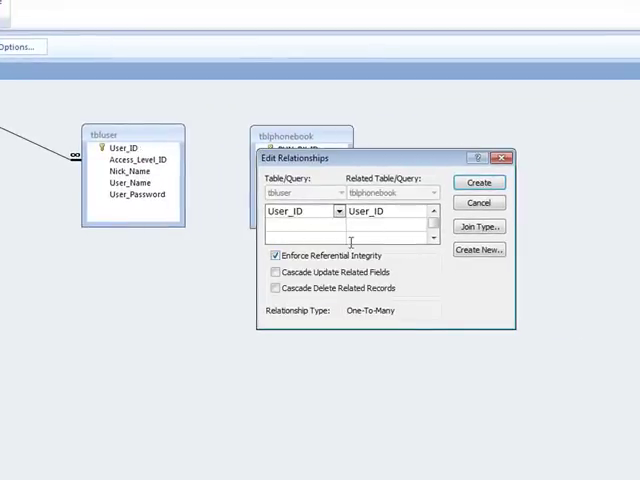
pyautogui.click(480, 182)
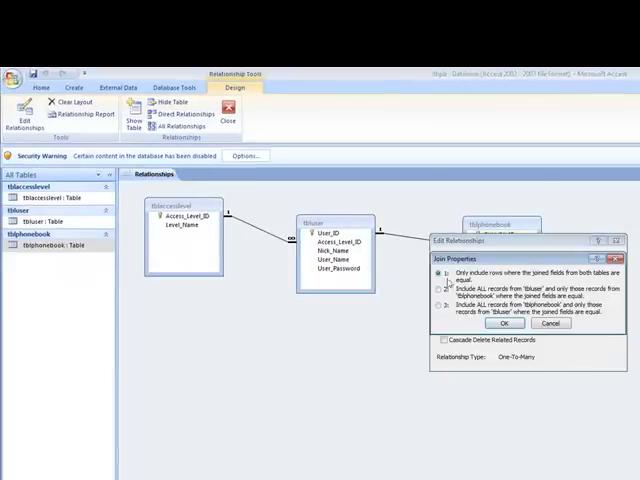
pyautogui.click(504, 324)
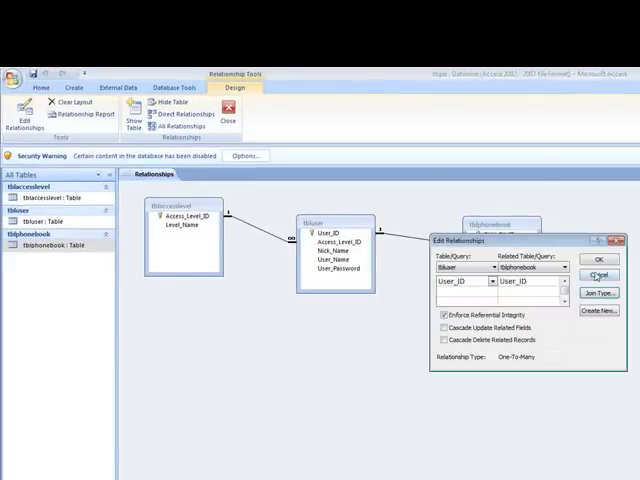
pyautogui.click(602, 258)
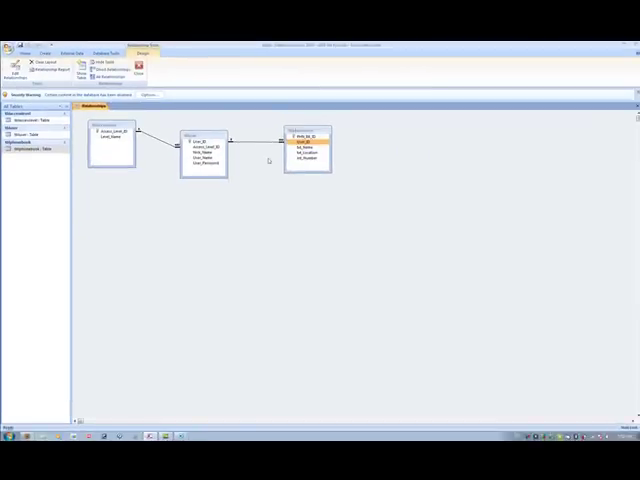
pyautogui.moveTo(252, 158)
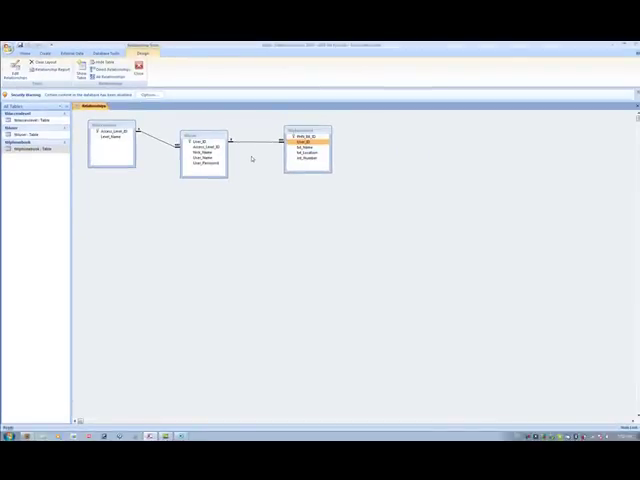